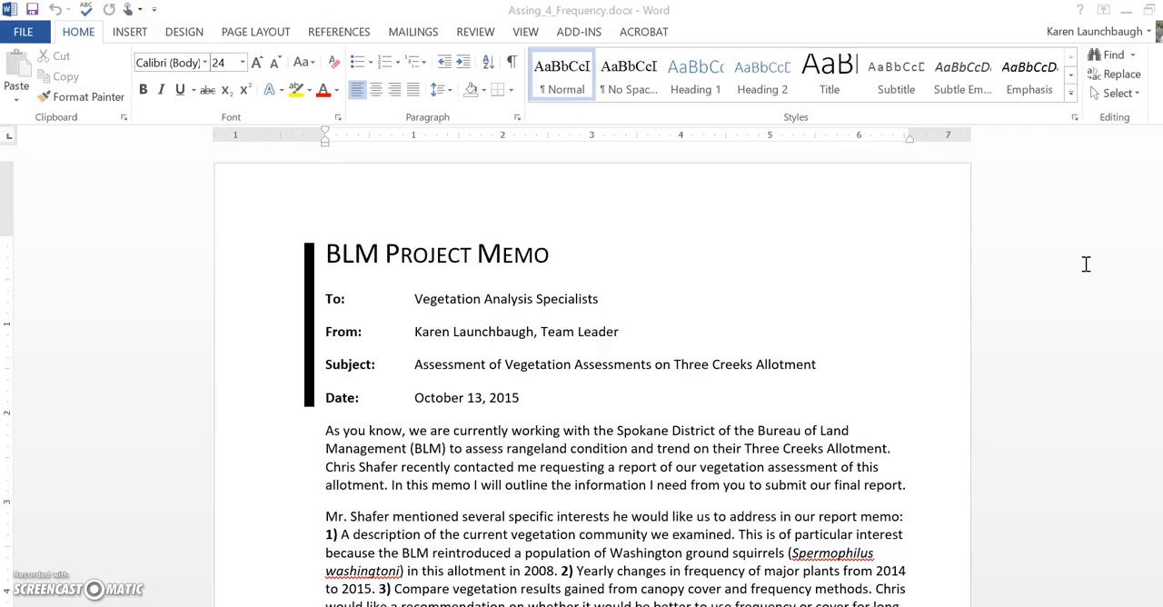
Delete the memo header and intro, number the requirements, and trim requirement 1's extra explanation.
left_click(327, 253)
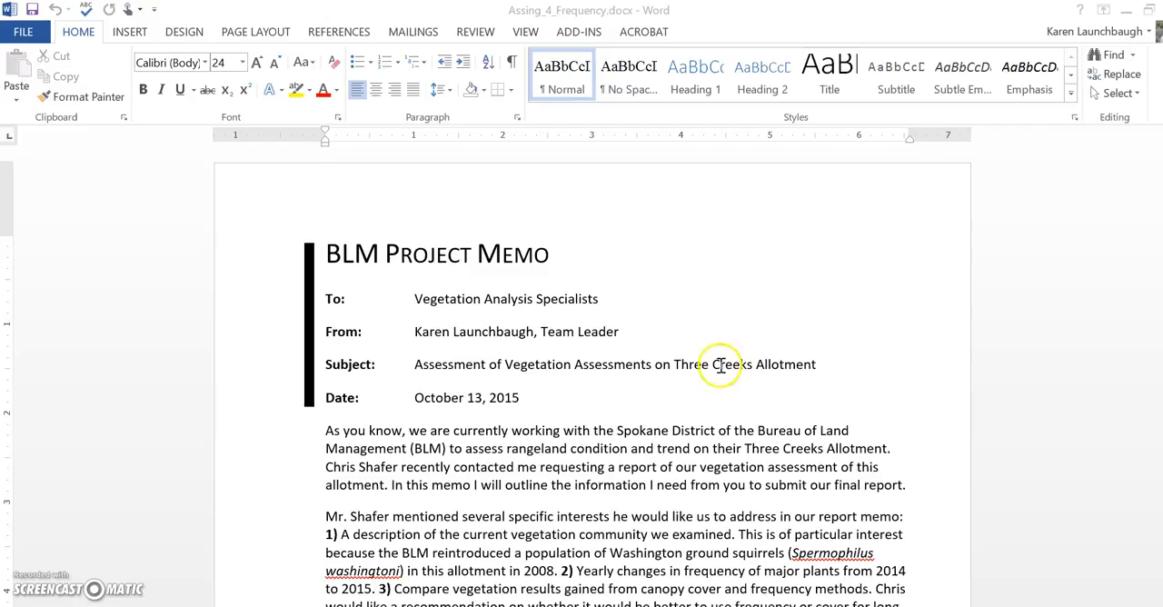
scroll("down", 3)
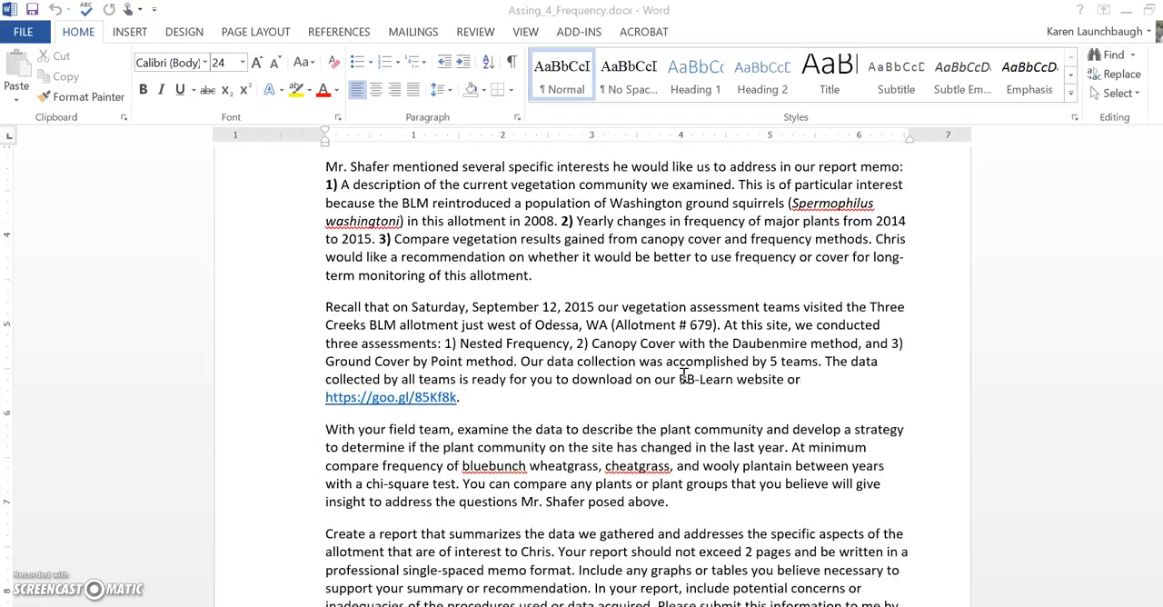
scroll("down", 3)
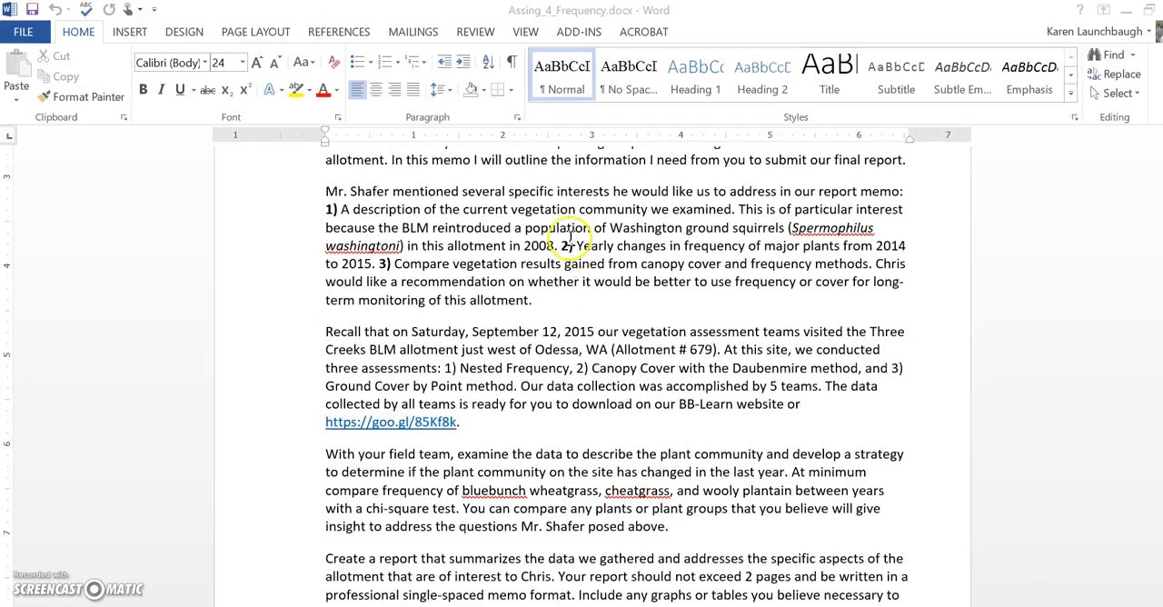
scroll("down", 3)
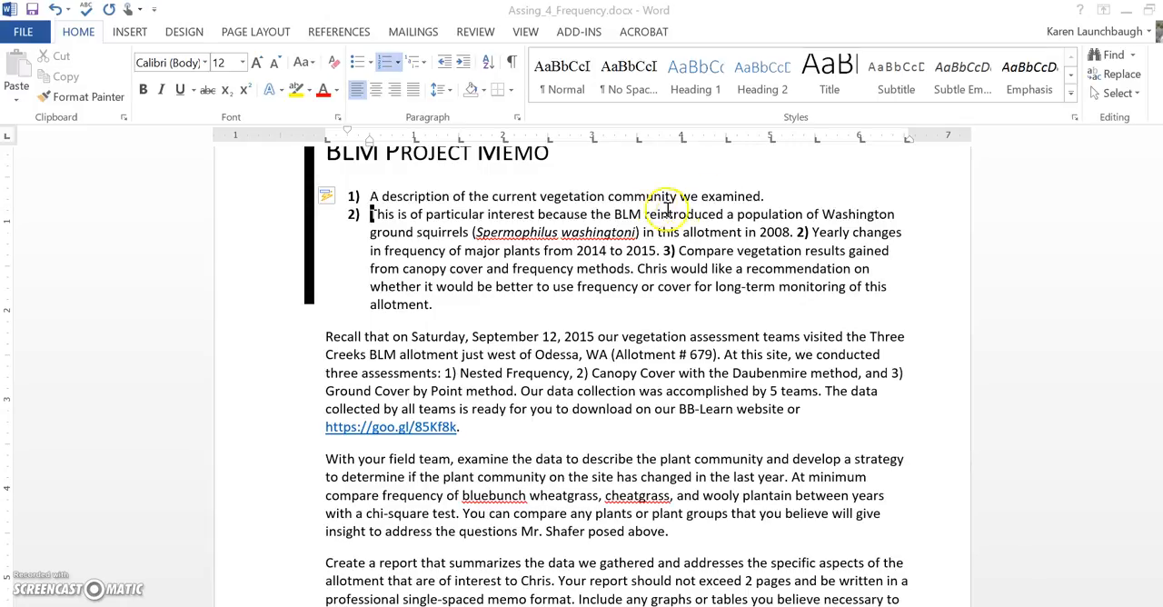
left_click_drag(567, 231, 789, 231)
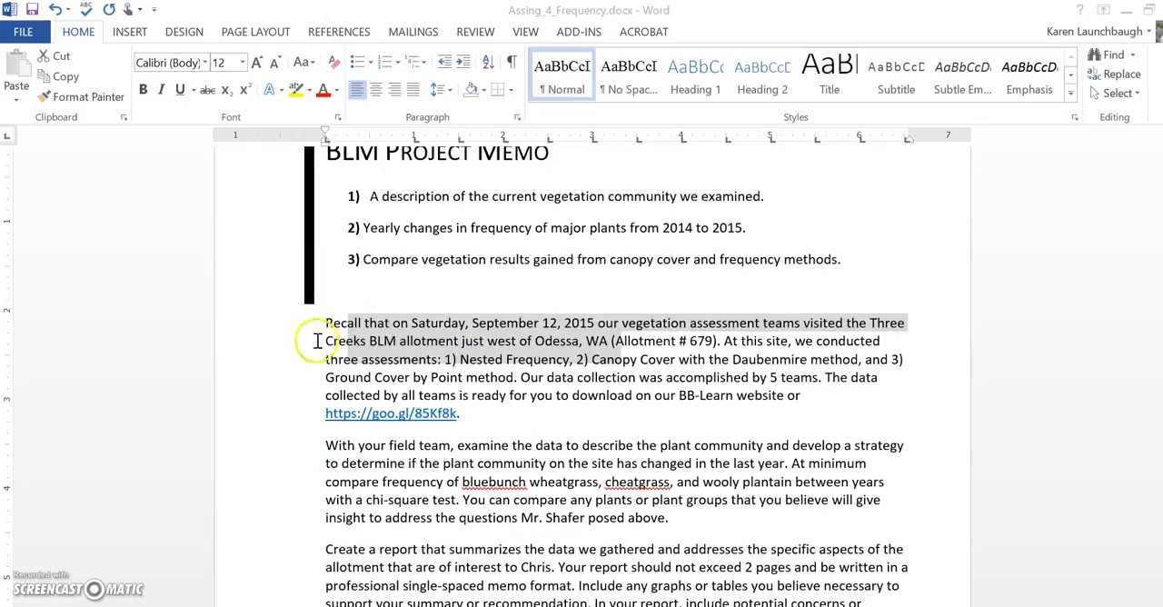
Delete the 'Recall that…' paragraph and highlight the three-plant frequency comparison phrase yellow.
left_click(654, 377)
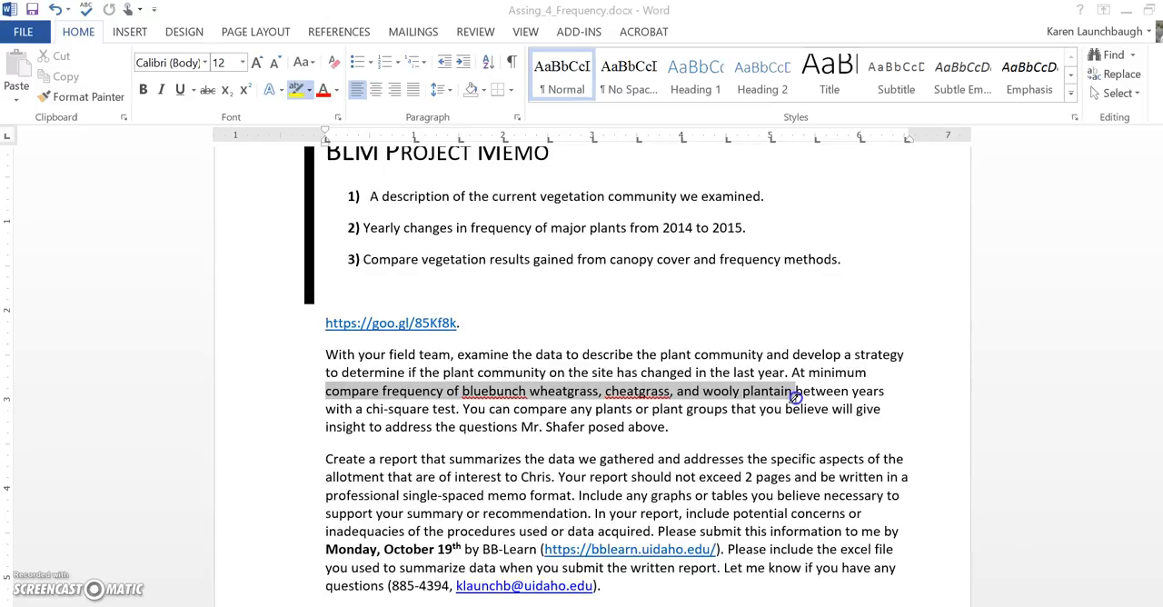
left_click(296, 89)
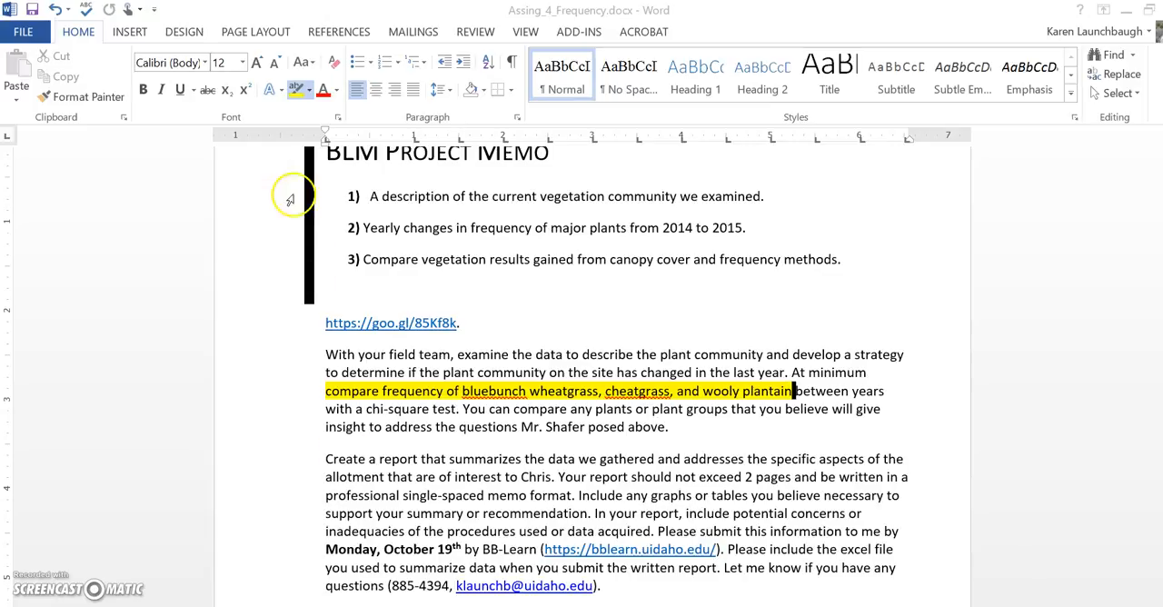
Move bluebunch wheatgrass, cheatgrass and wooly plantain under requirement 2 as a lettered sublist.
left_click(311, 89)
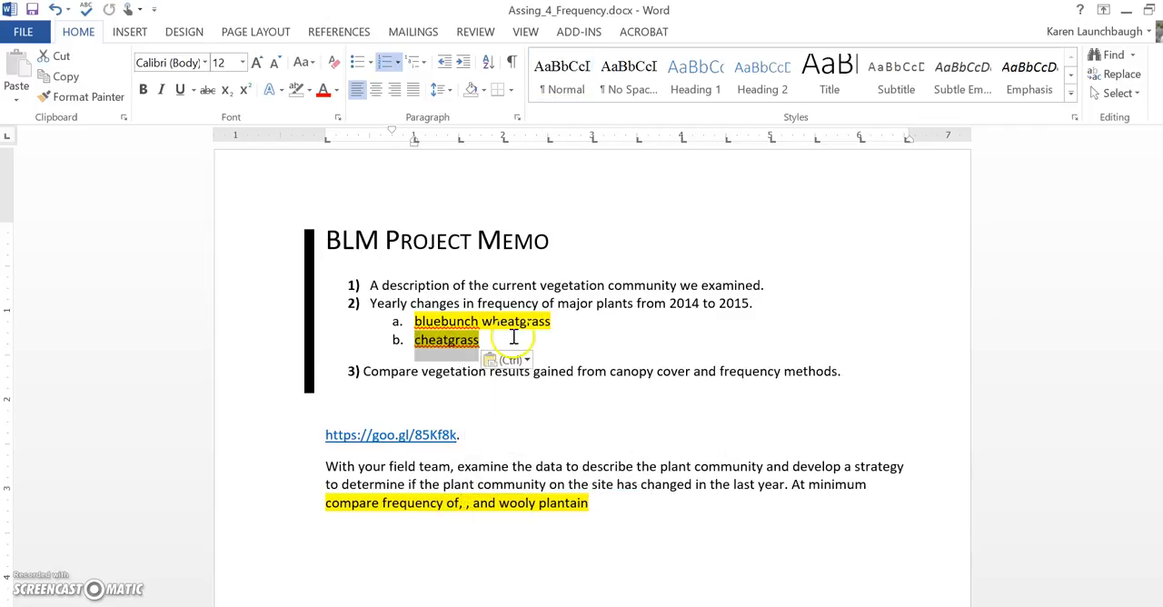
key("enter")
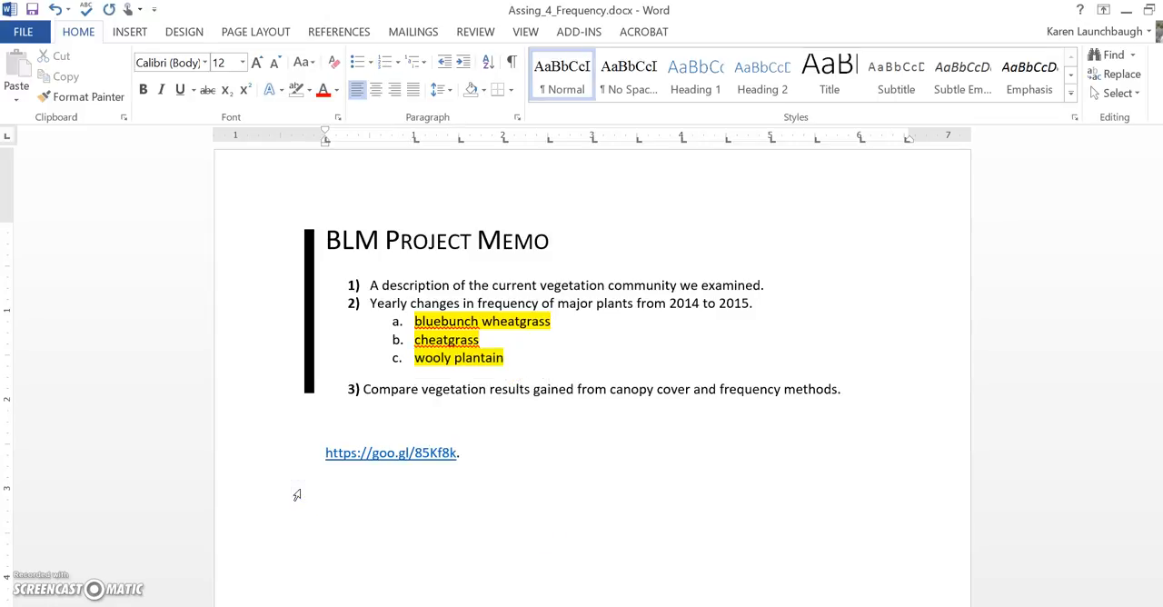
left_click(327, 516)
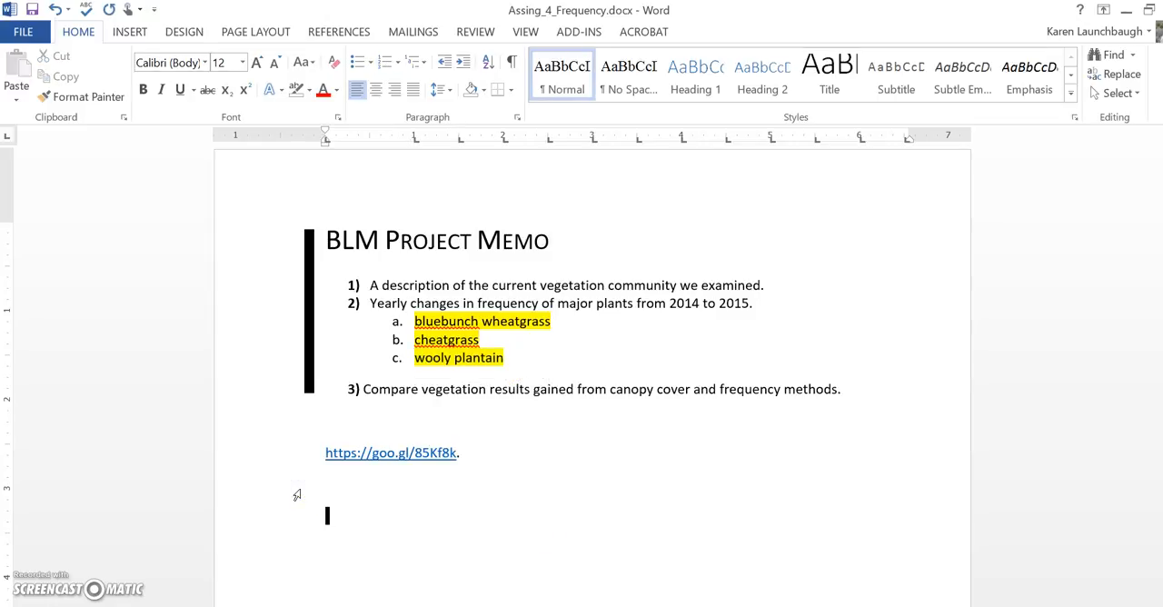
mouse_move(390, 410)
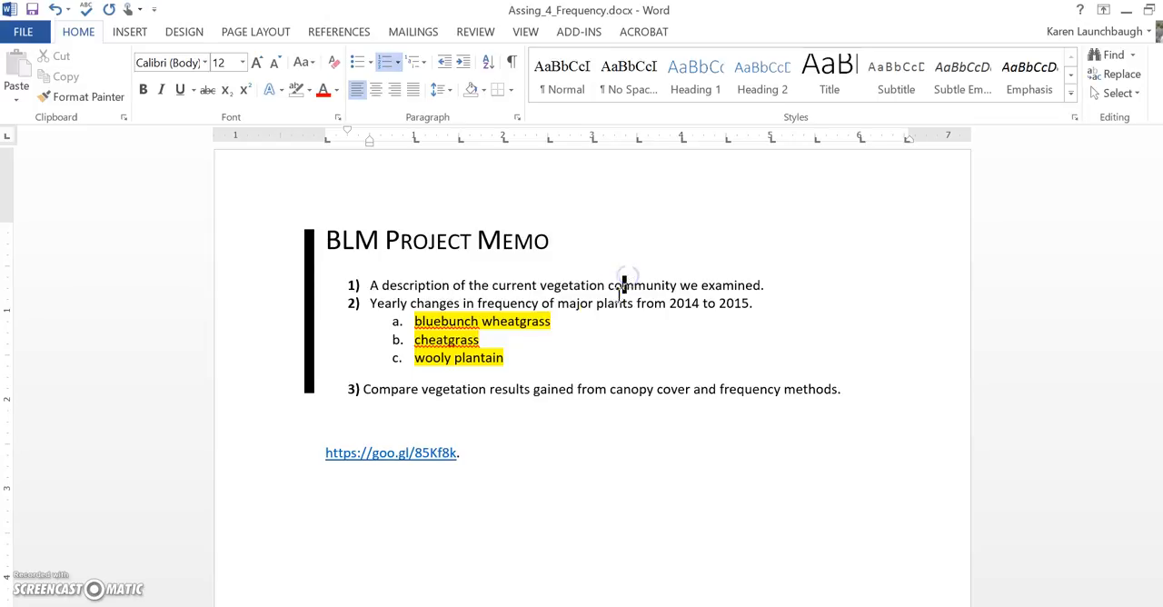
double_click(507, 302)
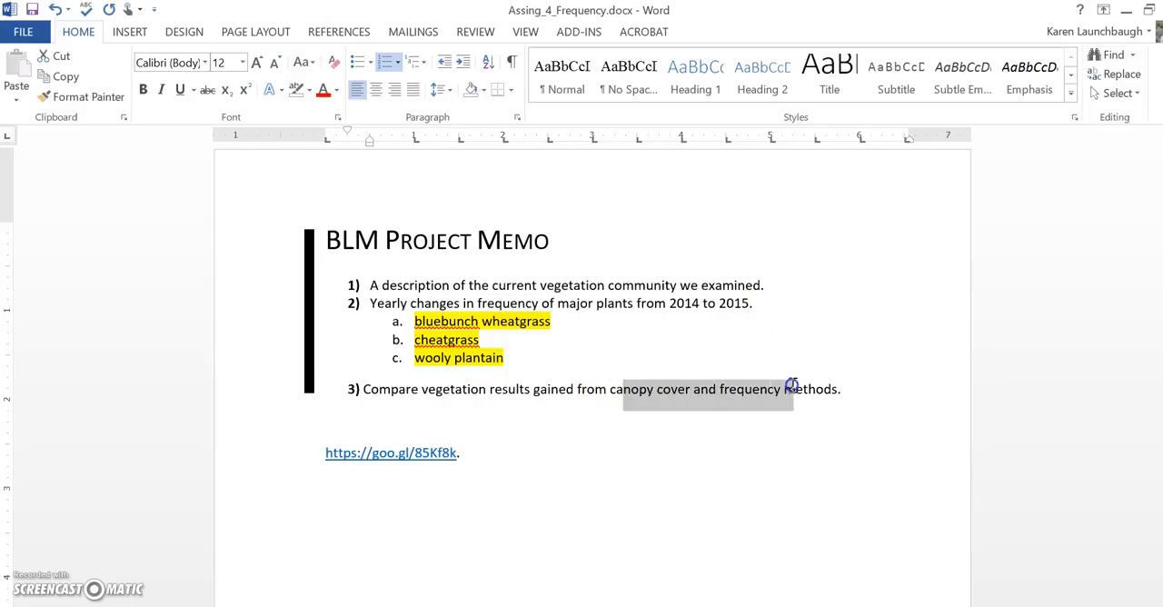
mouse_move(421, 453)
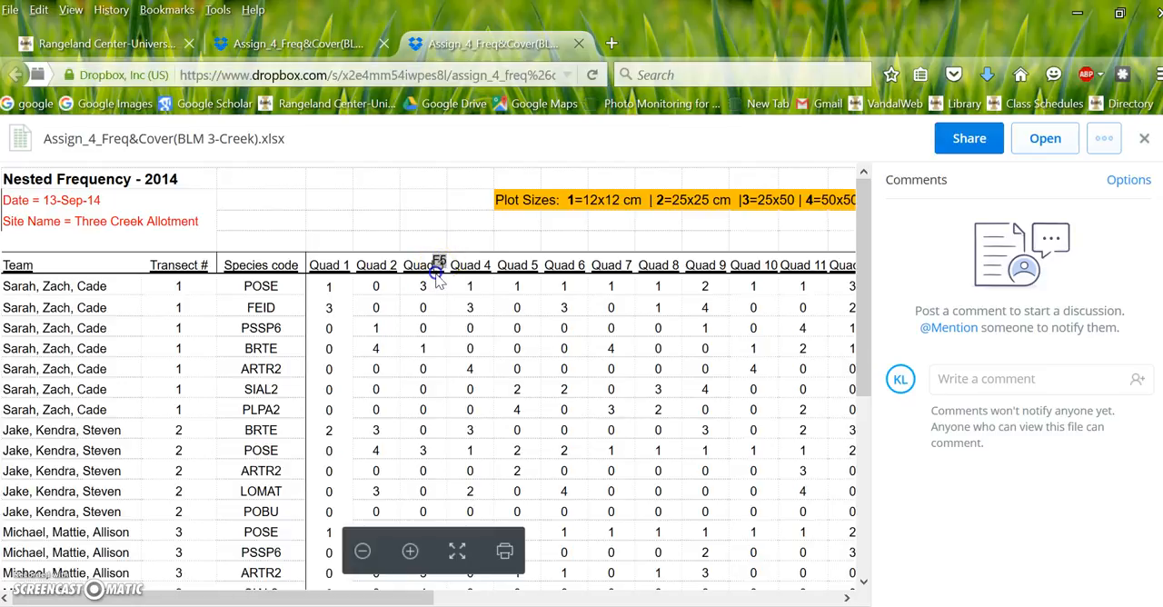
Enable editing on the downloaded Three Creek nested-frequency workbook and bring up Save As.
scroll("down", 3)
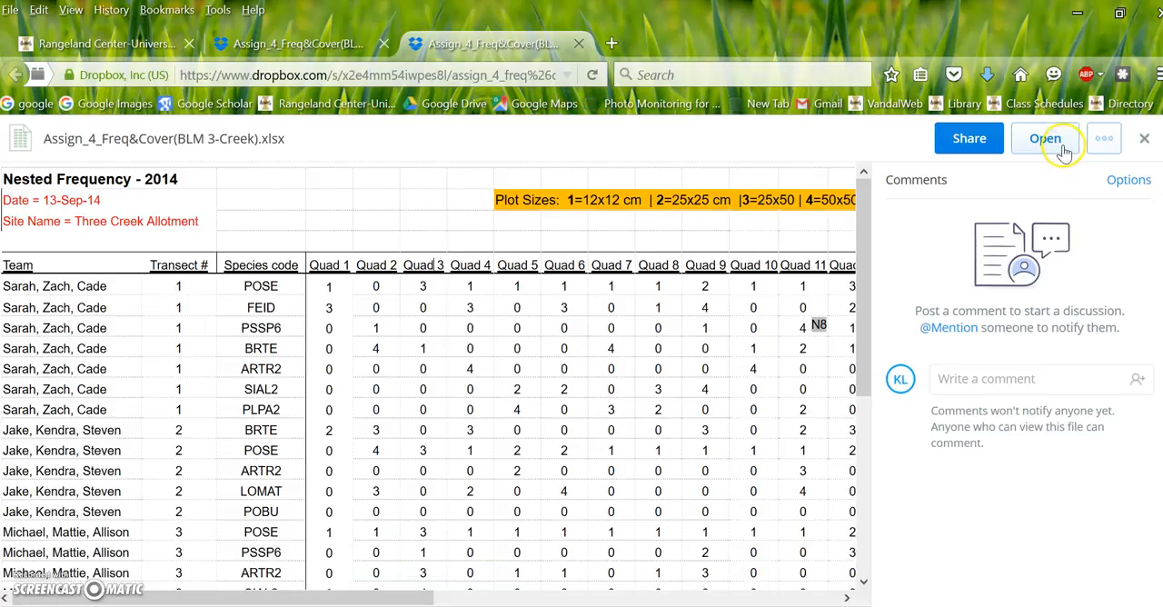
mouse_move(1046, 151)
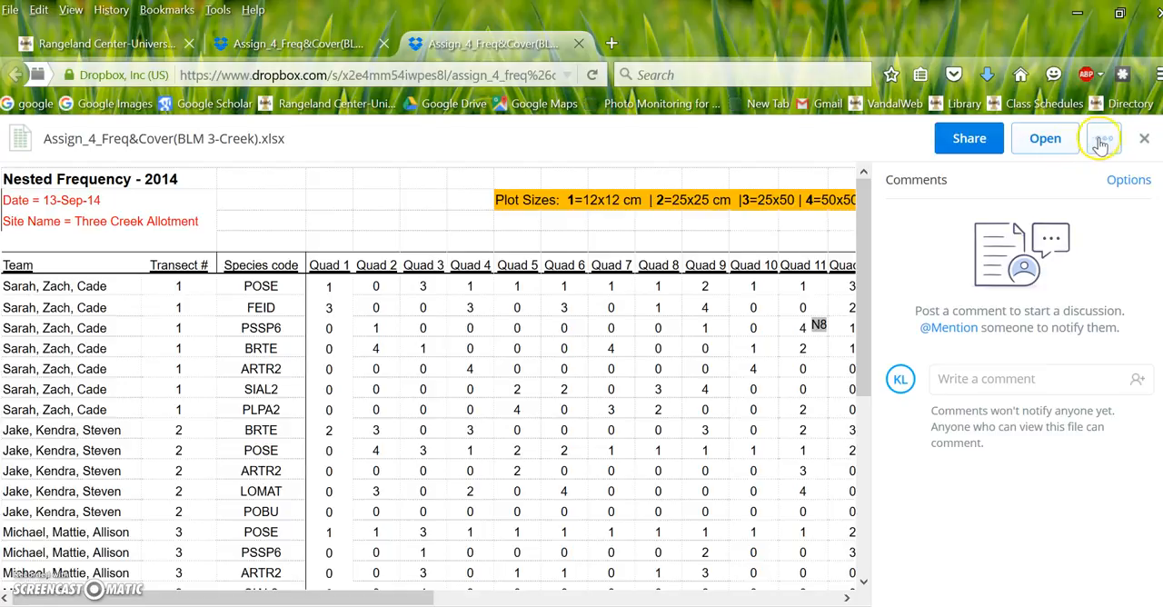
left_click(1100, 138)
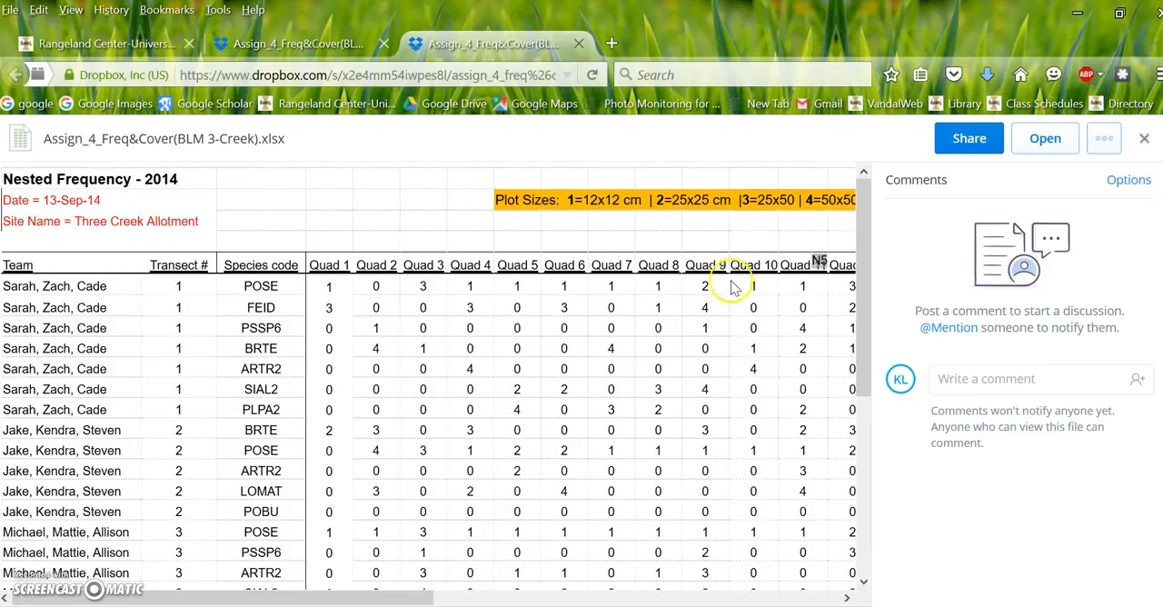
left_click(1043, 138)
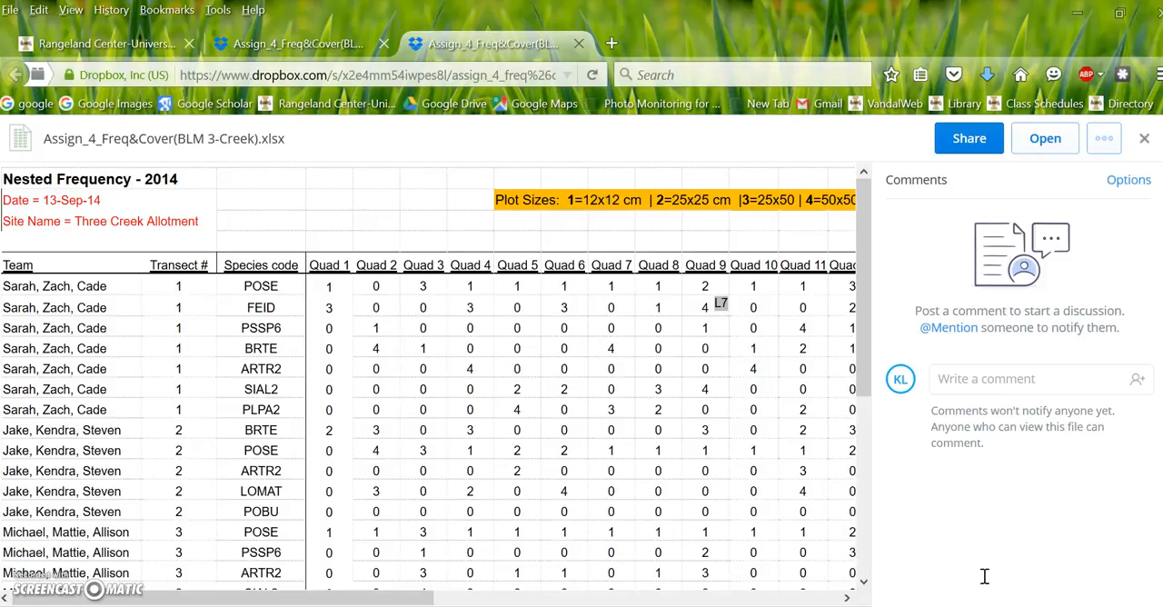
left_click(1044, 138)
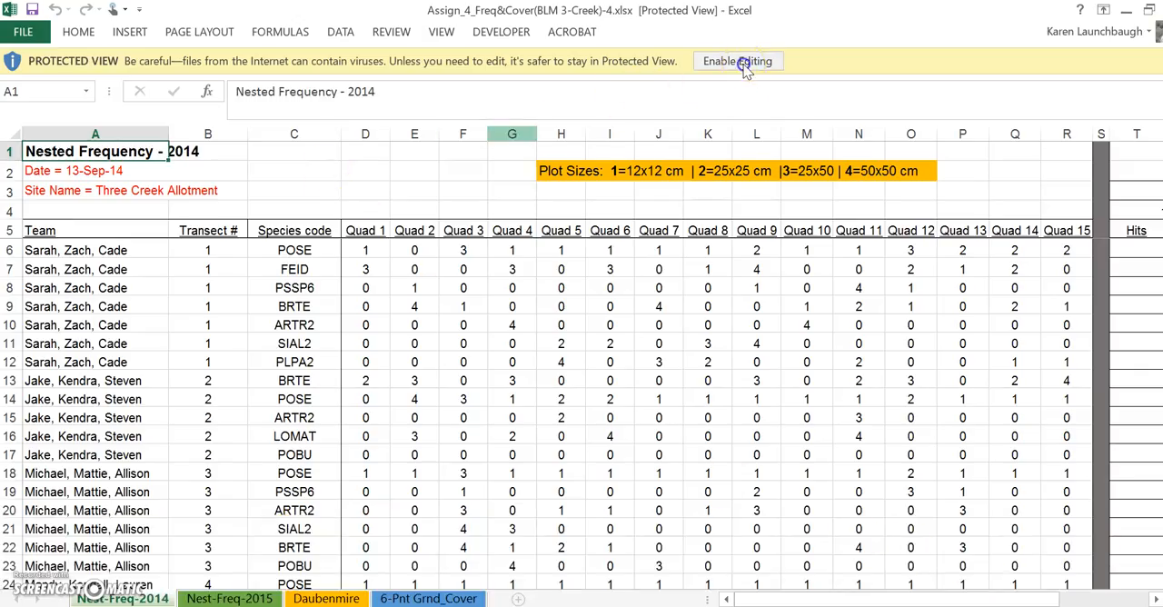
left_click(738, 61)
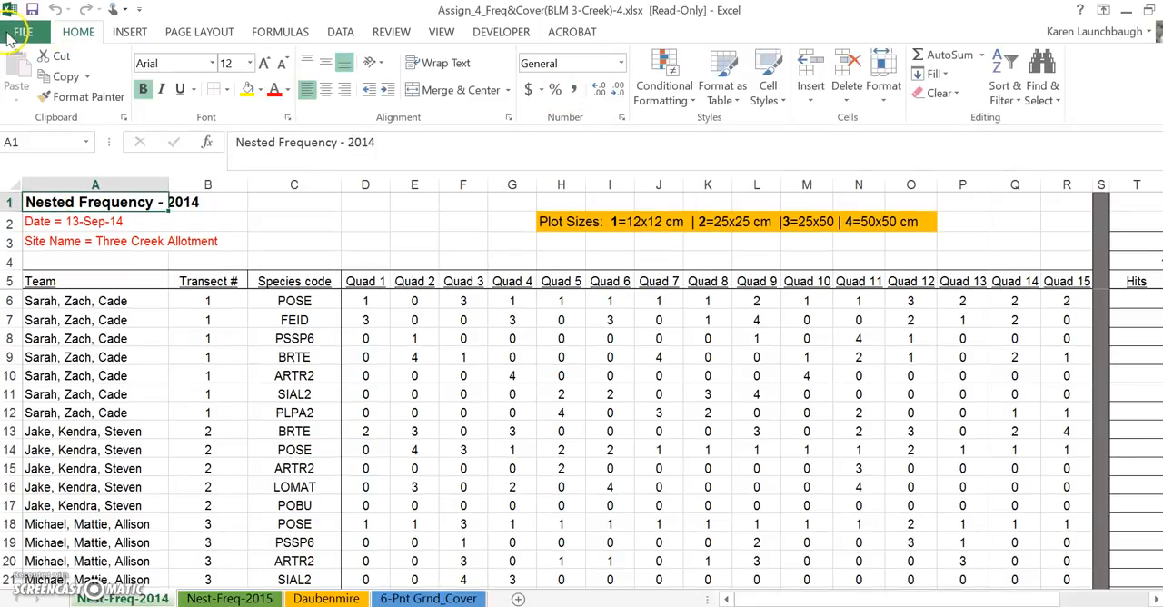
left_click(20, 31)
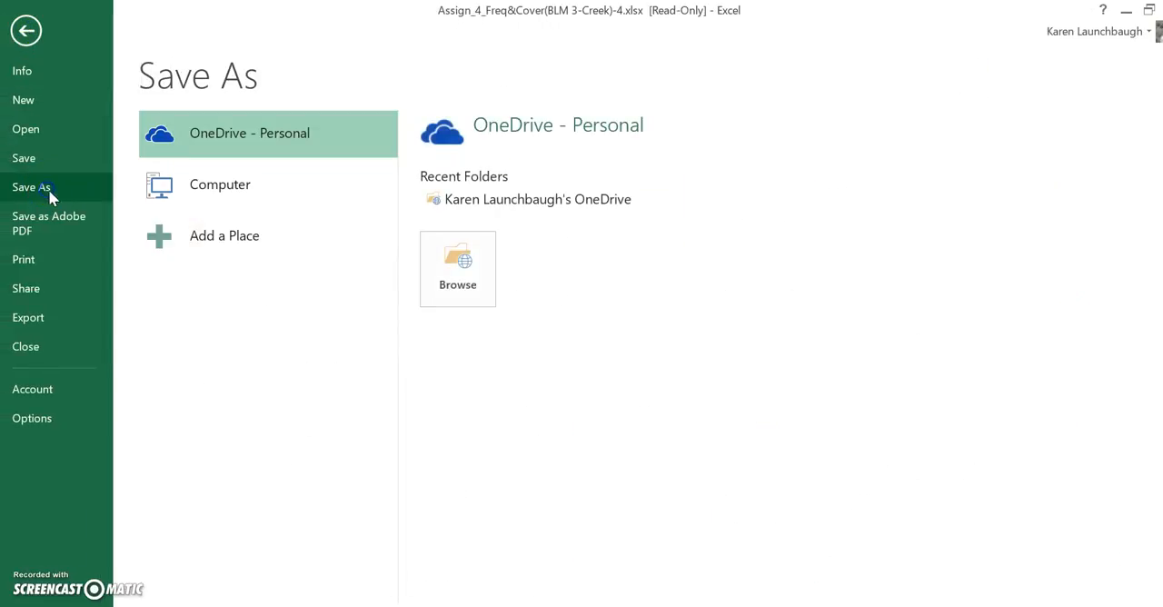
Save the workbook to the Desktop with the 'Copy of Assign' prefix removed from its name.
left_click(219, 184)
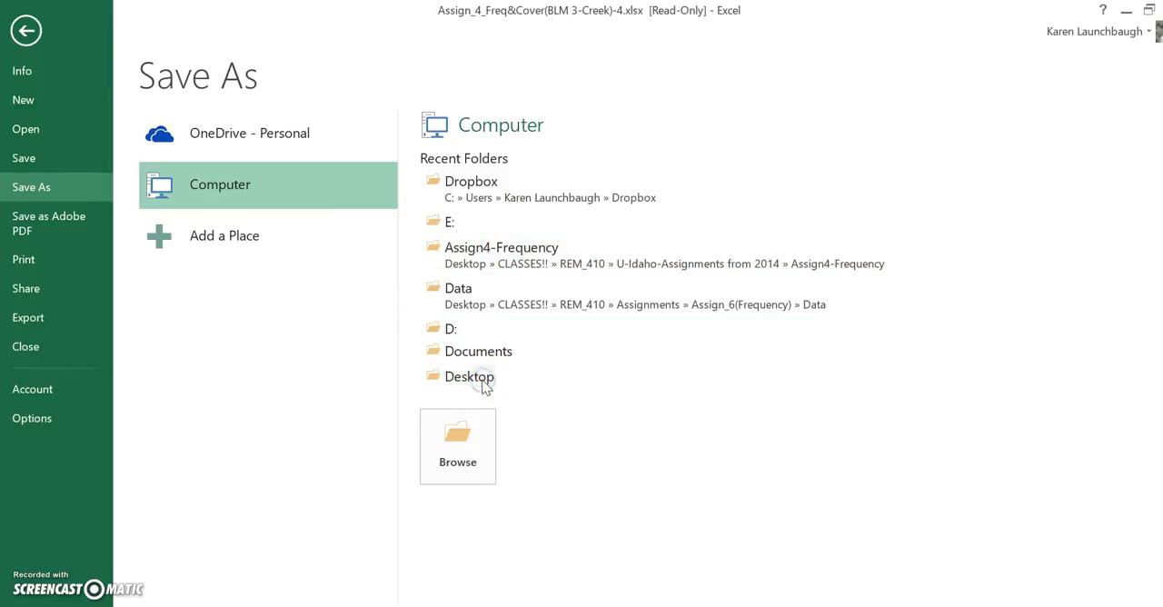
left_click(468, 376)
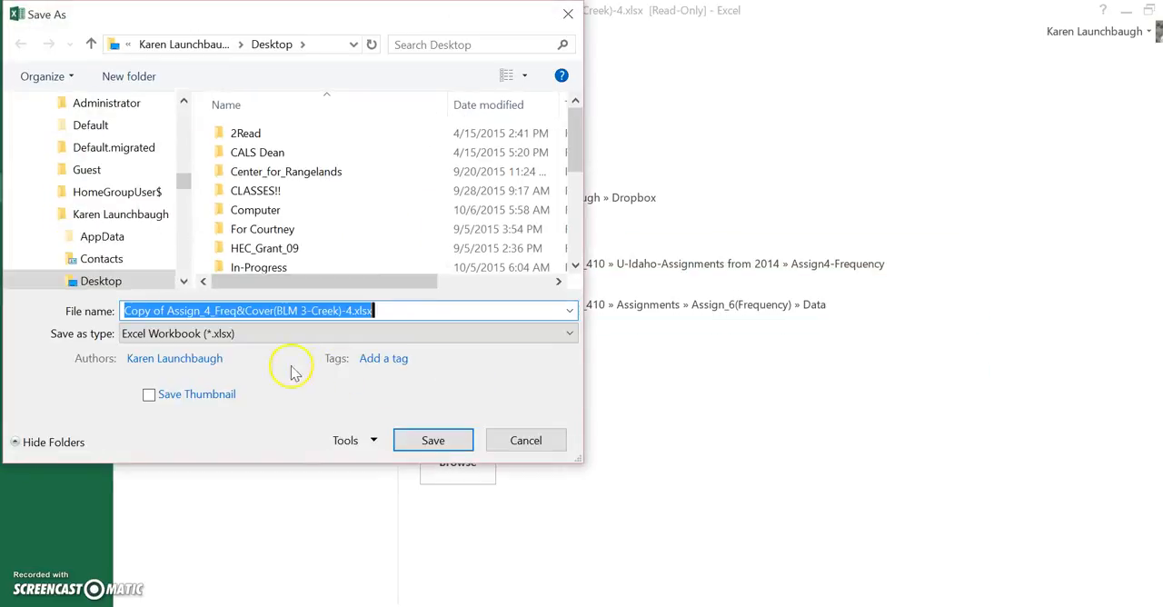
left_click(177, 310)
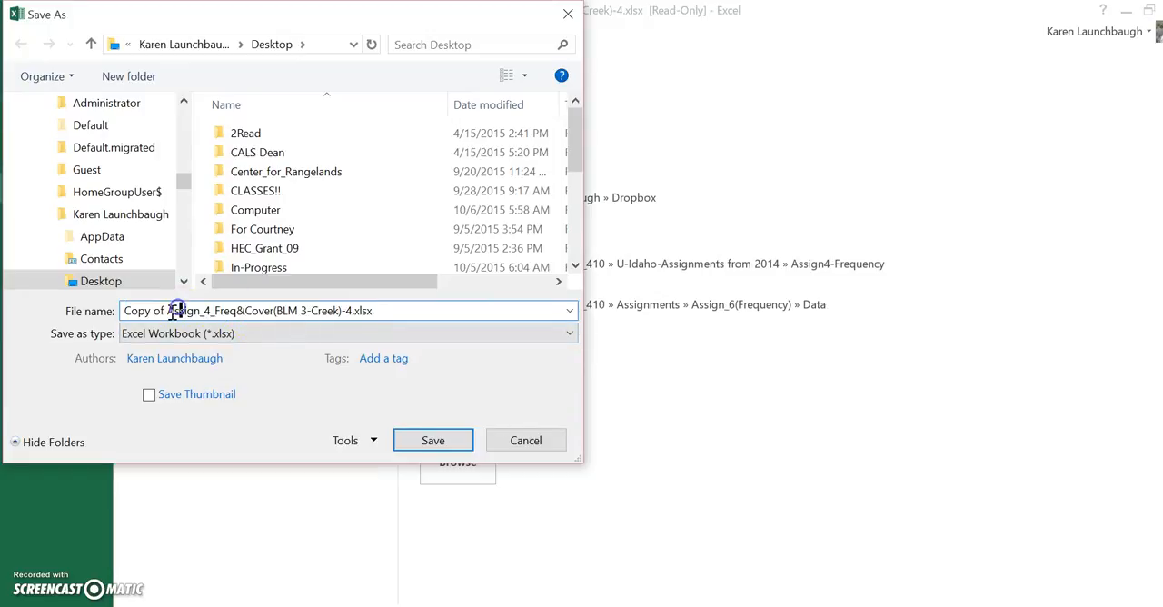
double_click(145, 310)
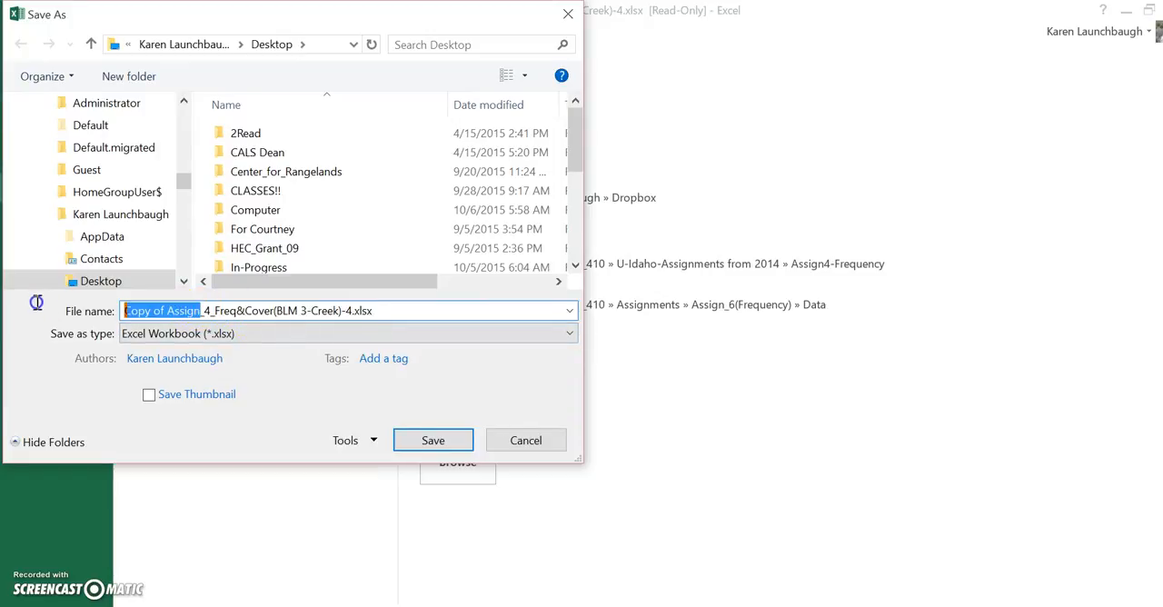
key("Delete")
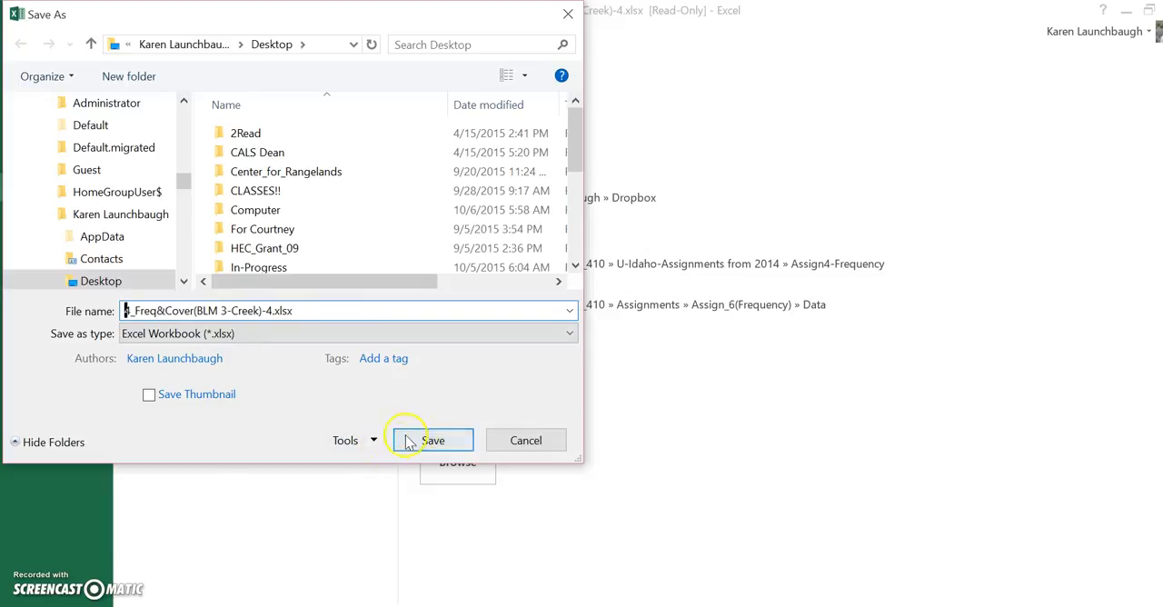
left_click(433, 439)
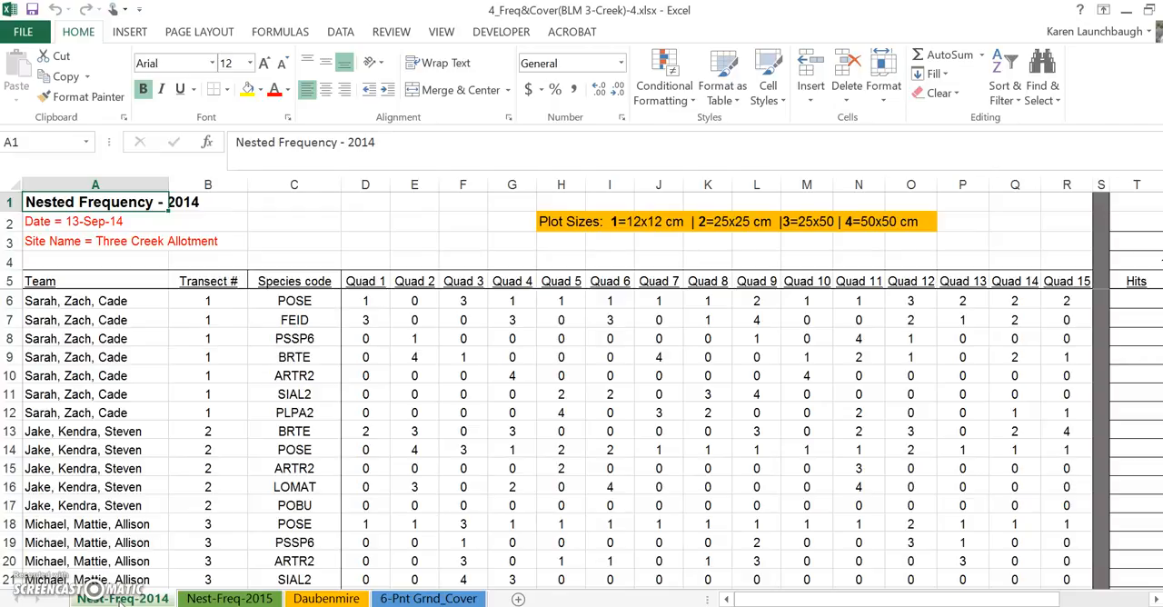
Review the Nest-Freq-2015, Daubenmire and 6-Pnt Grnd_Cover sheets, then return to the memo.
left_click(230, 597)
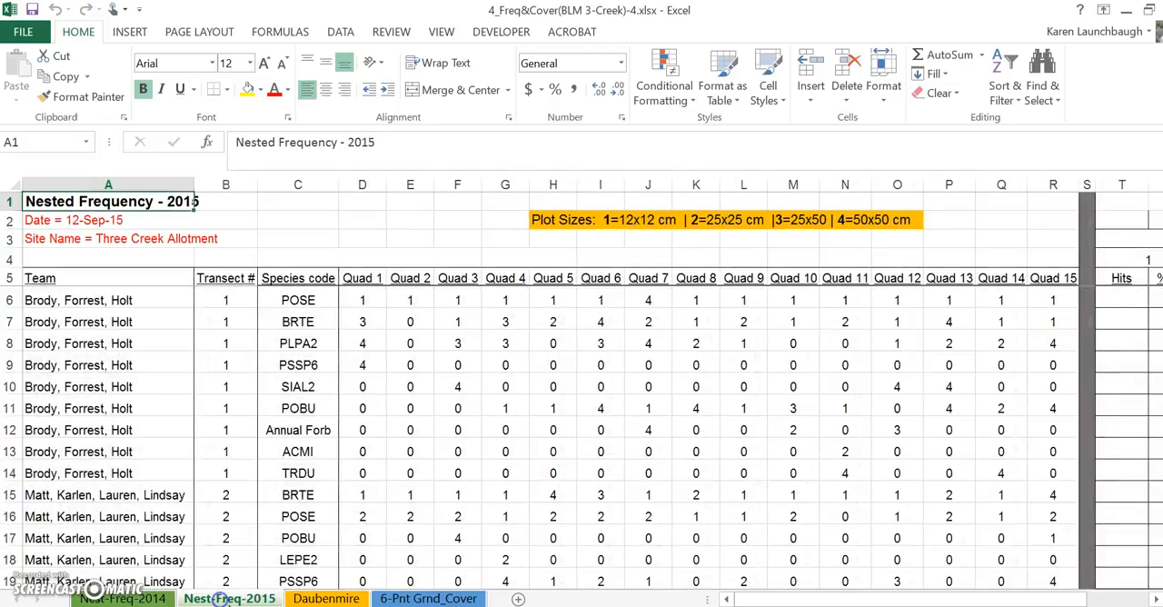
left_click(326, 597)
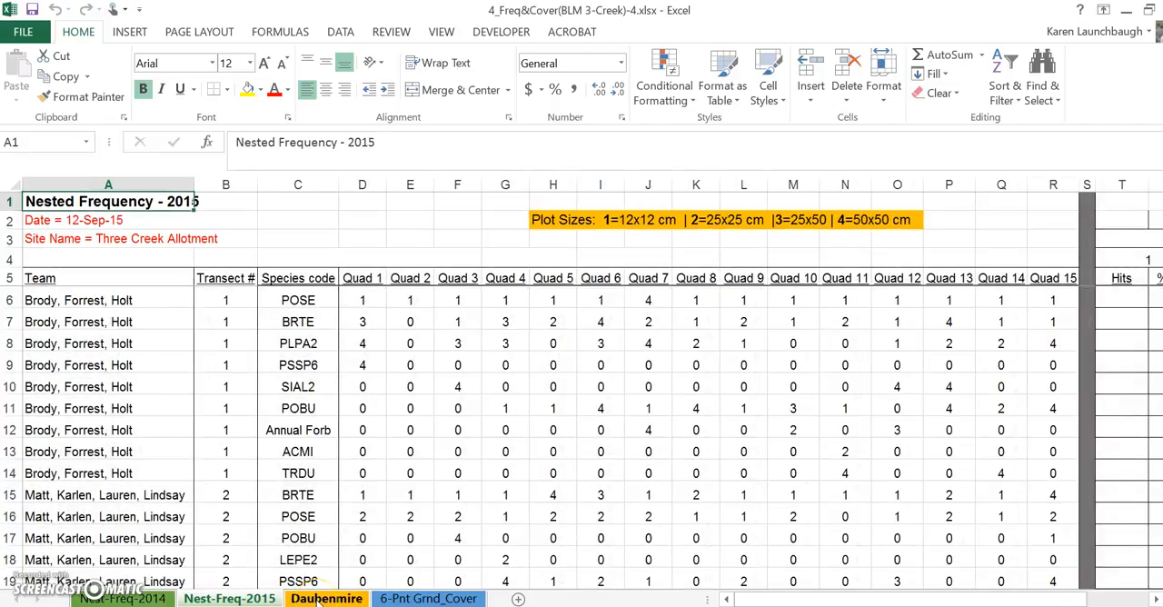
left_click(326, 598)
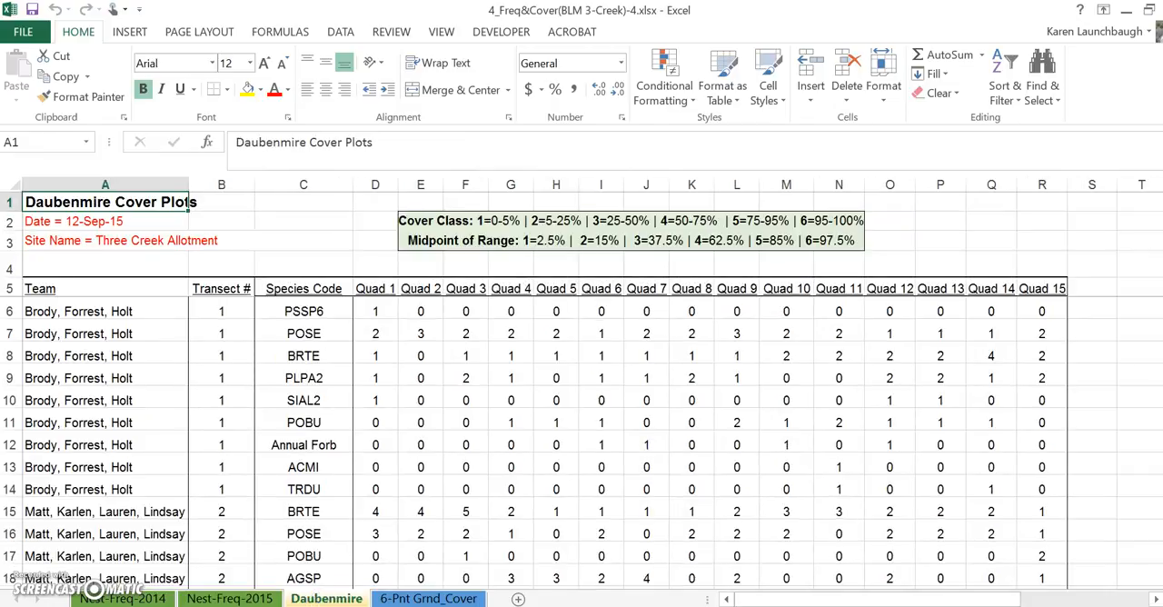
left_click(428, 598)
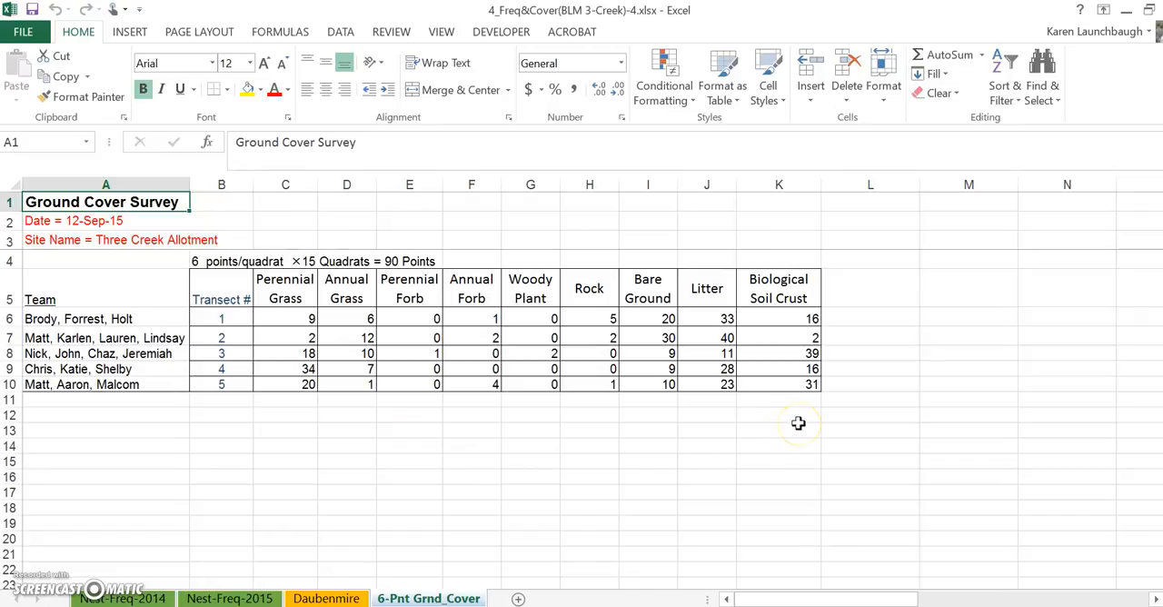
left_click(327, 598)
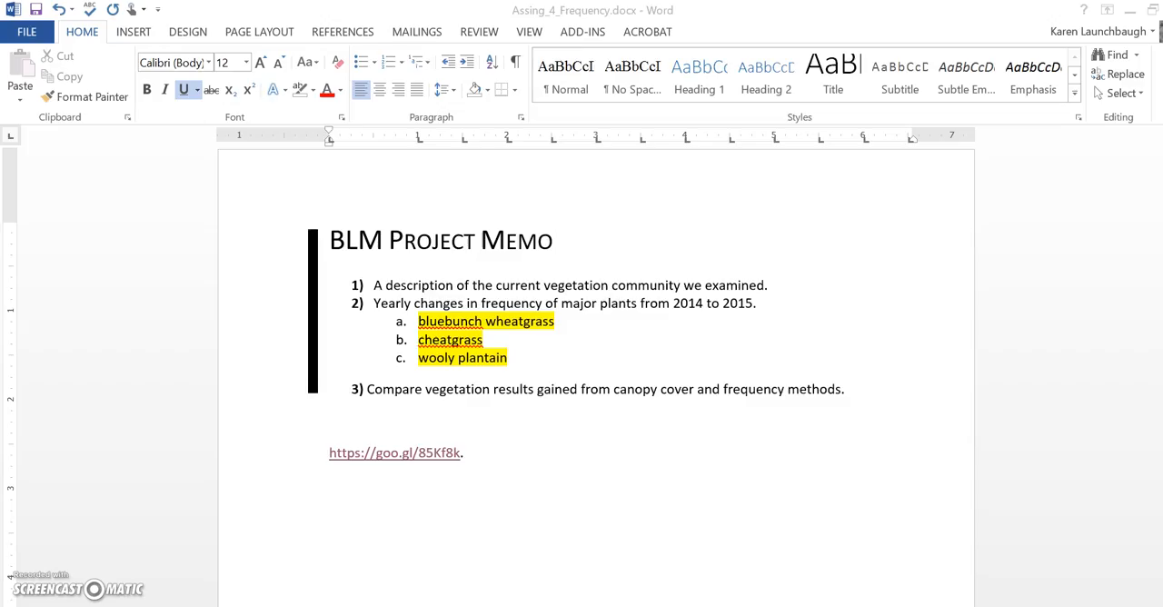
mouse_move(515, 274)
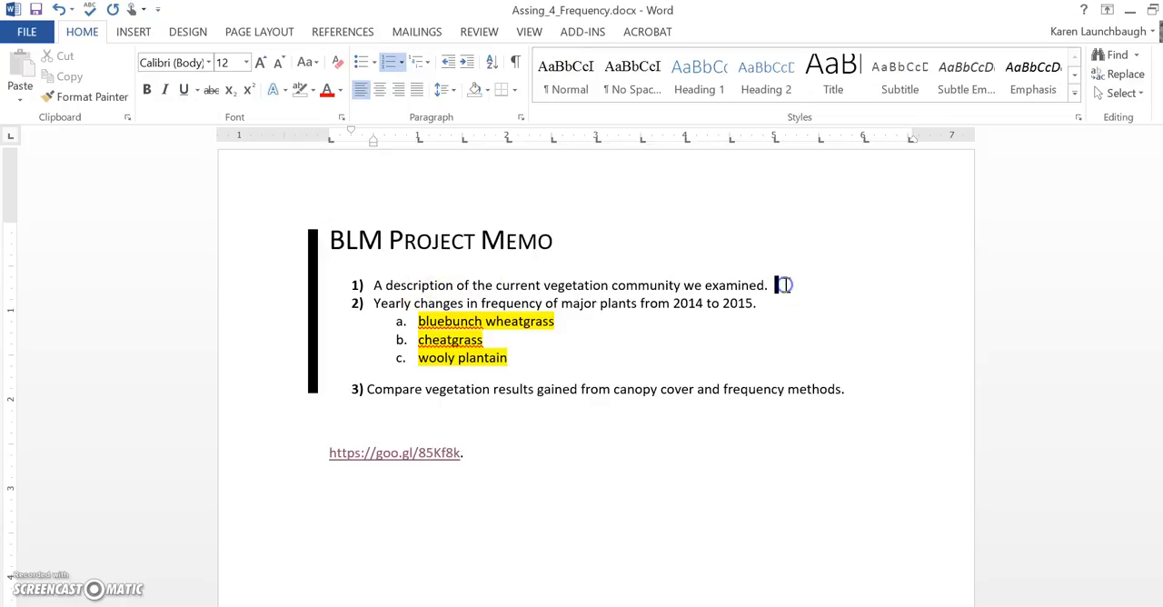
left_click(758, 303)
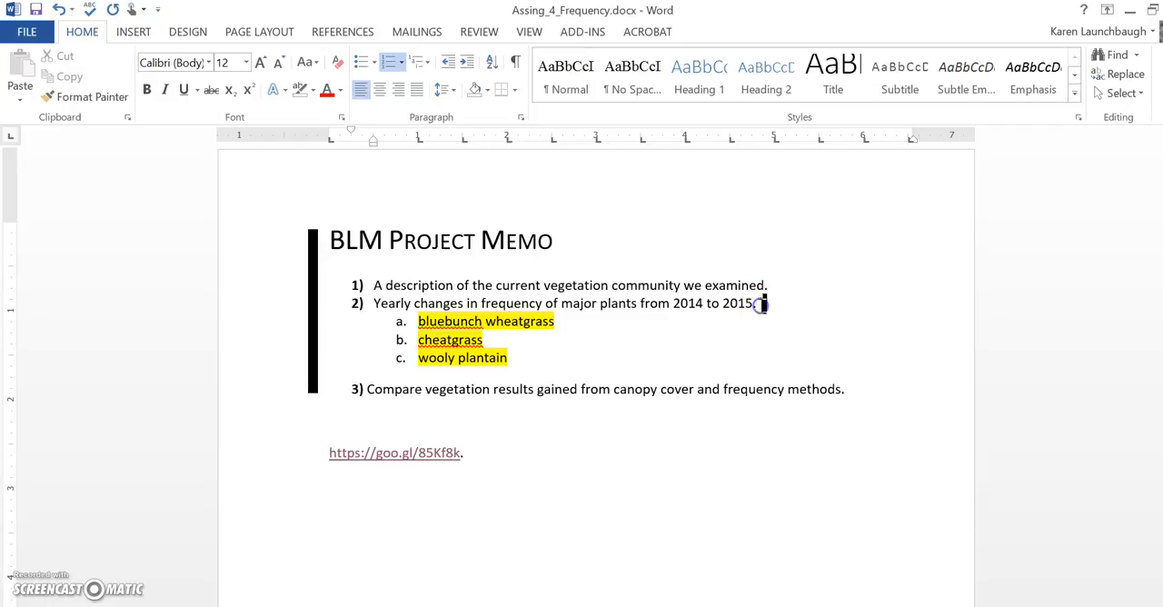
mouse_move(794, 367)
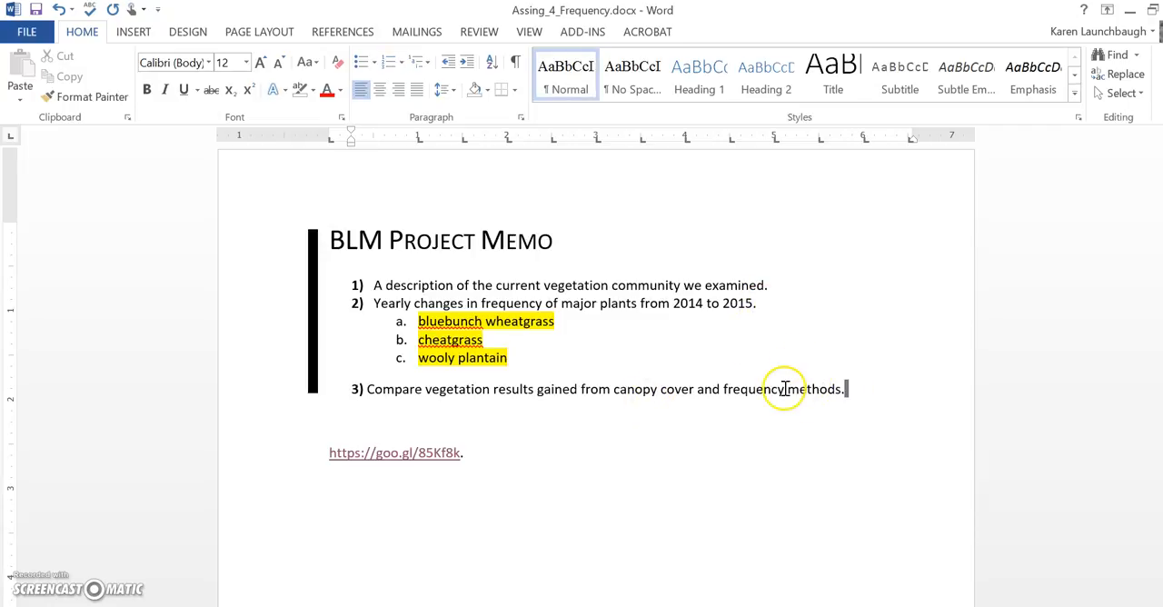
mouse_move(713, 409)
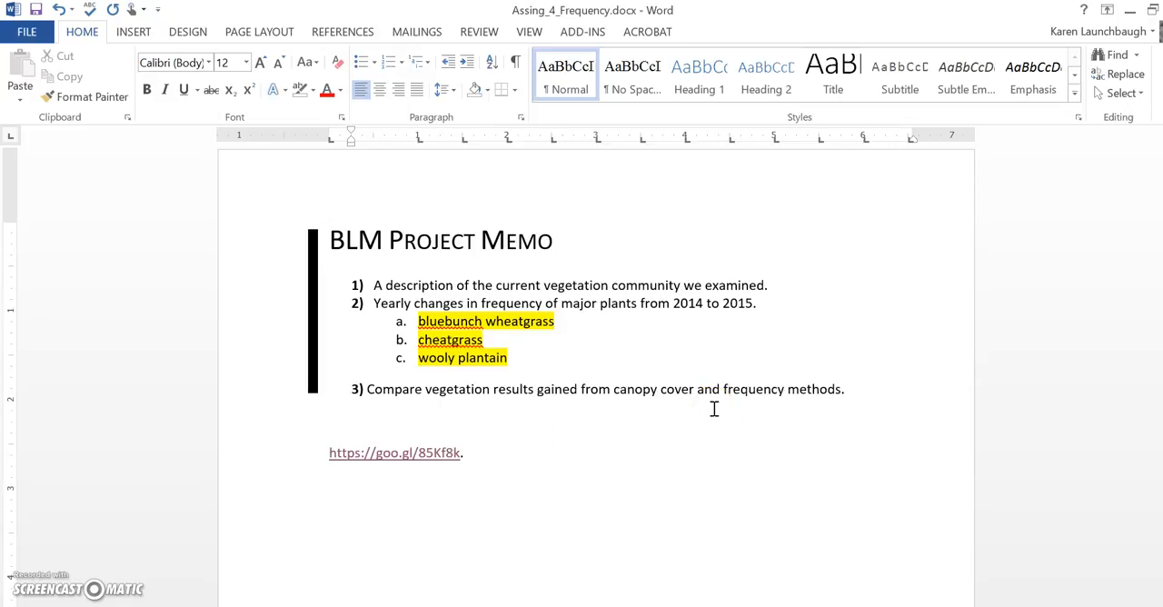
mouse_move(674, 442)
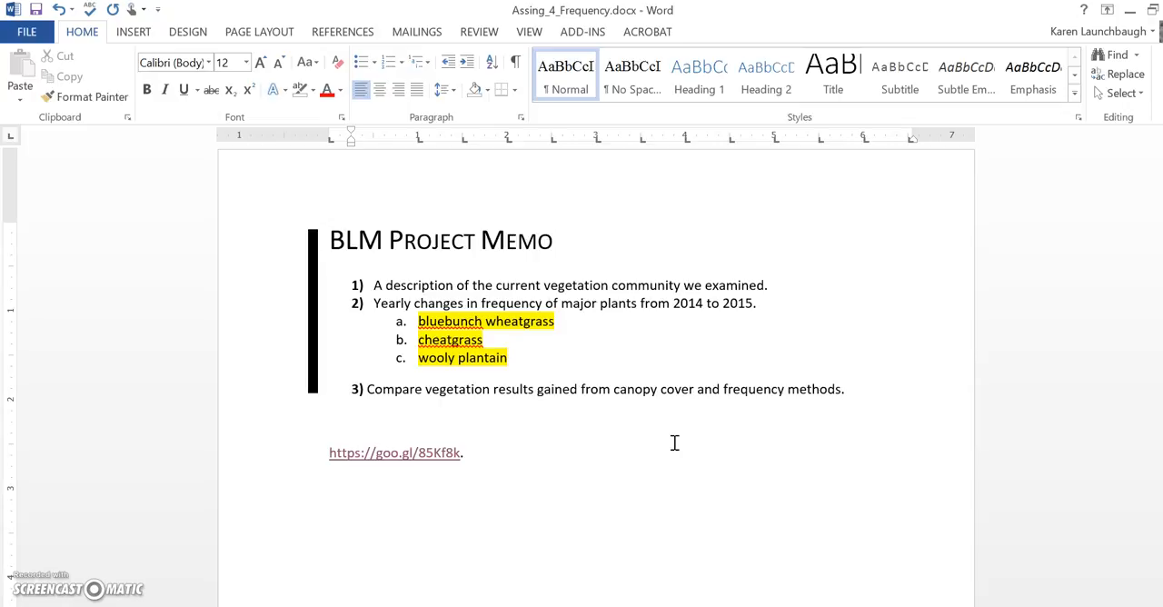
left_click(845, 389)
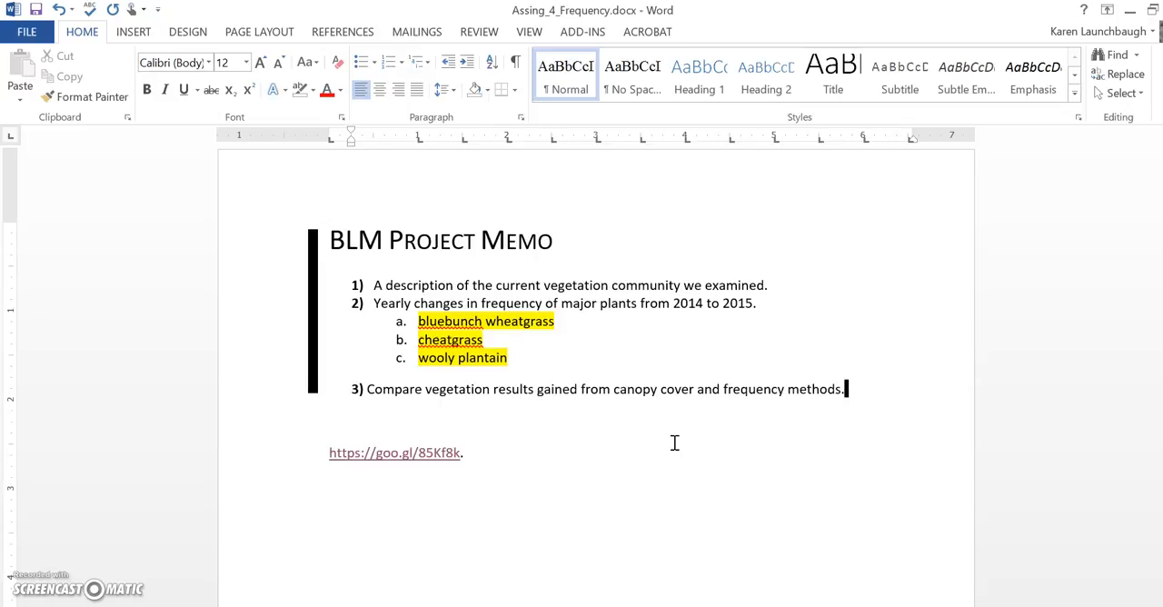
mouse_move(739, 491)
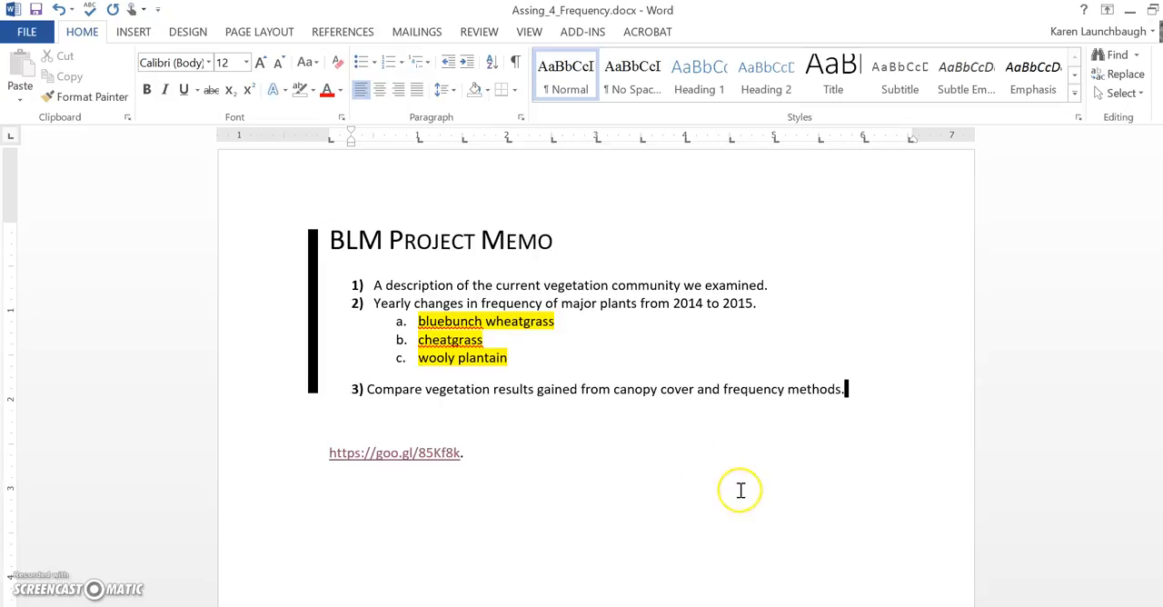